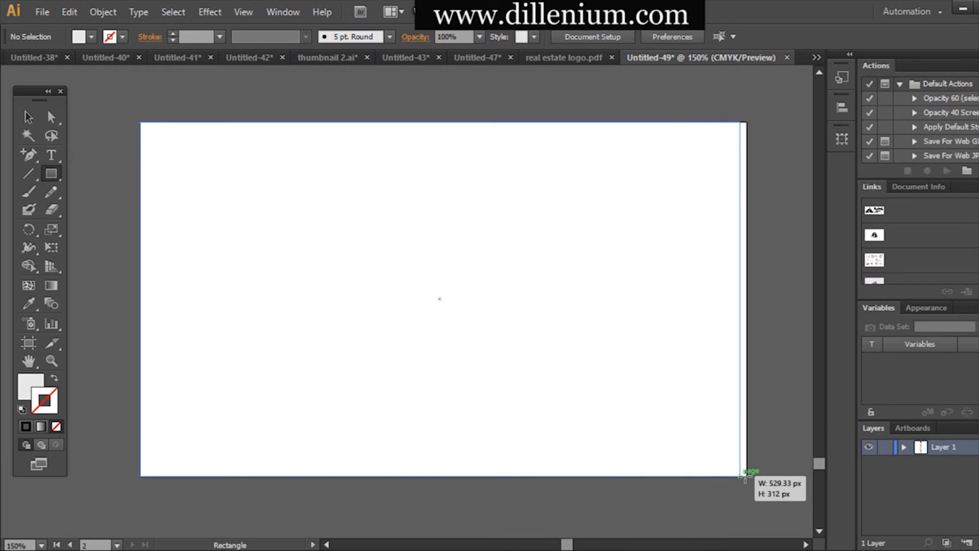
# Step: Fill the artboard rectangle light gray and pick the Ellipse tool for the black spike
pyautogui.click(220, 227)
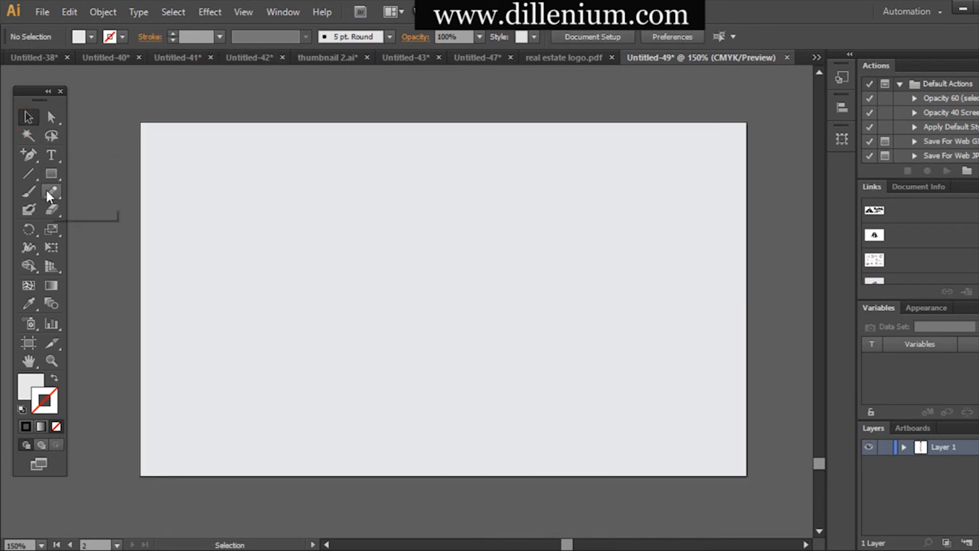
pyautogui.click(51, 173)
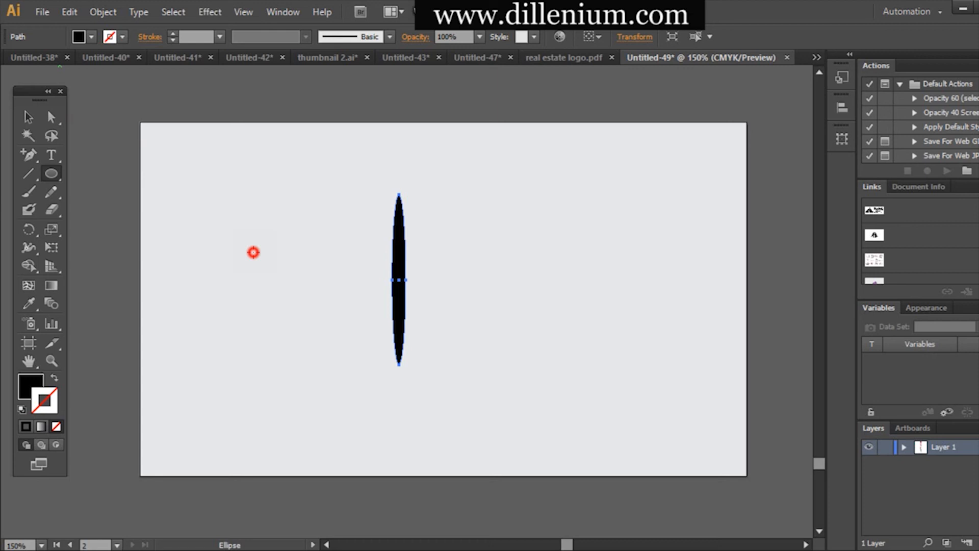
# Step: Convert the ellipse's top and bottom anchors to sharp corners, making a needle-like spike
pyautogui.click(253, 252)
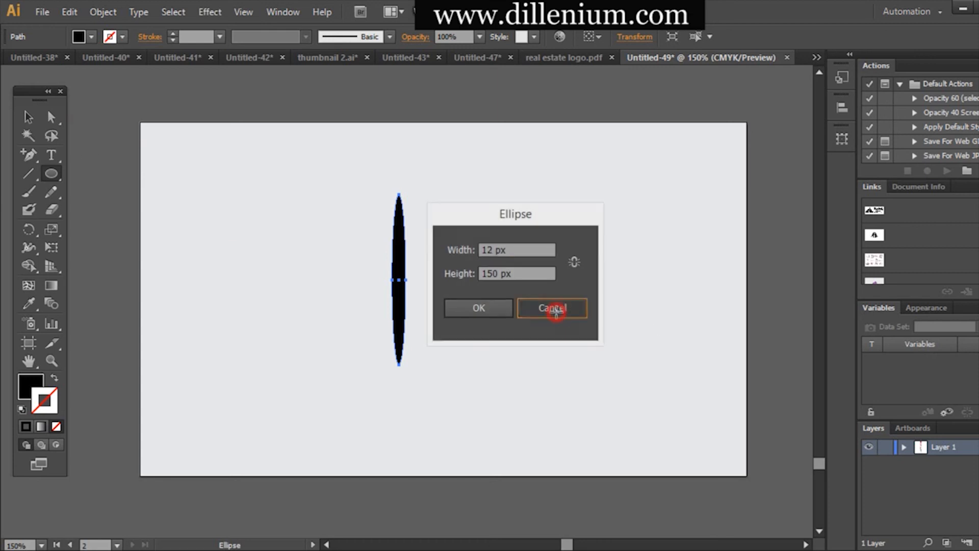
pyautogui.click(551, 308)
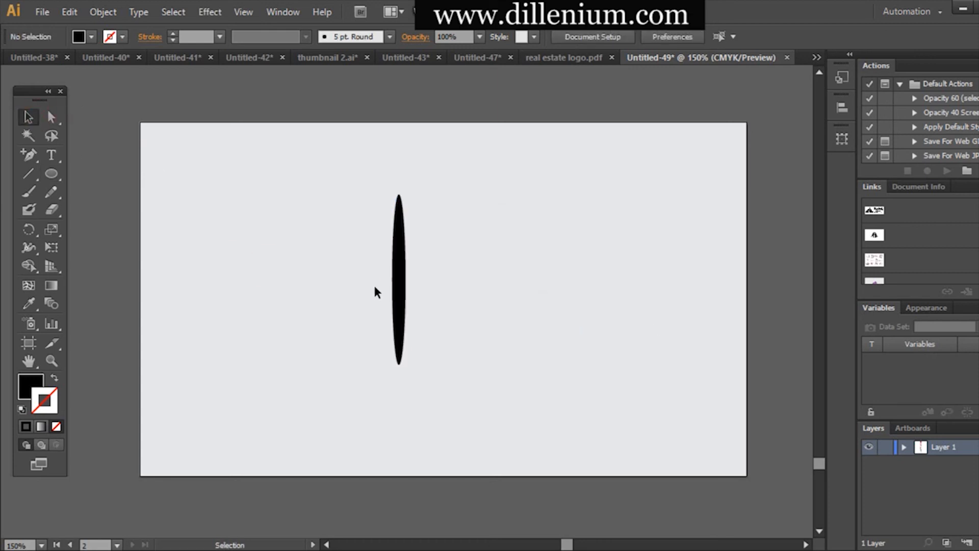
pyautogui.click(29, 154)
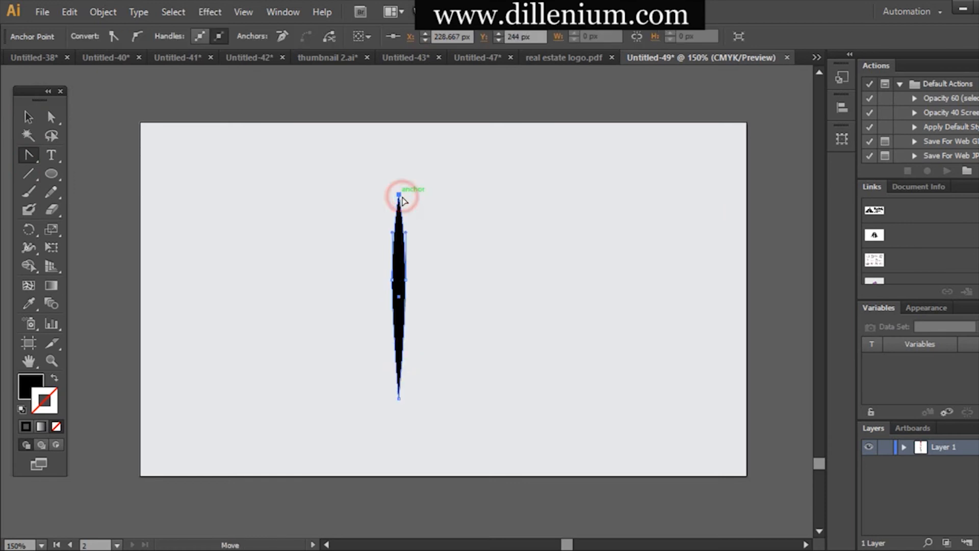
pyautogui.click(273, 294)
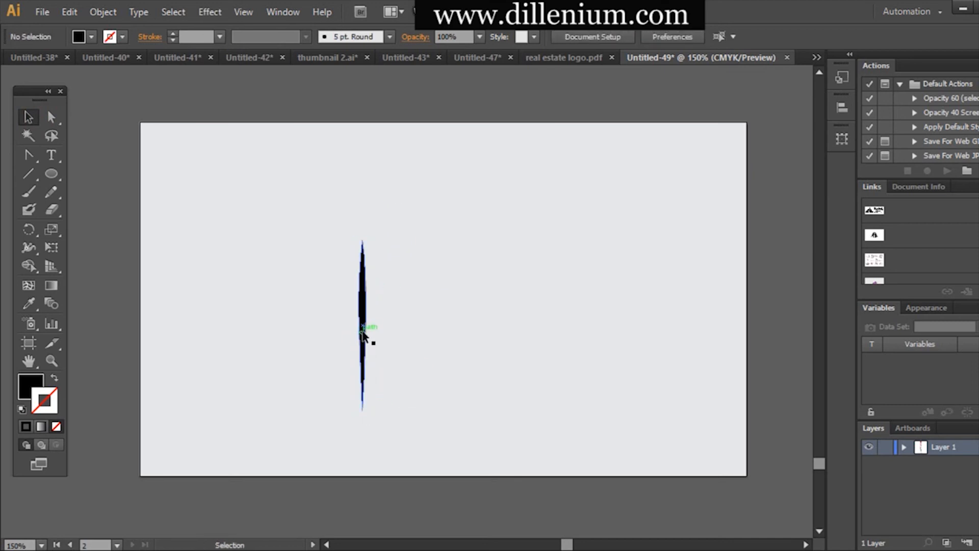
pyautogui.click(283, 12)
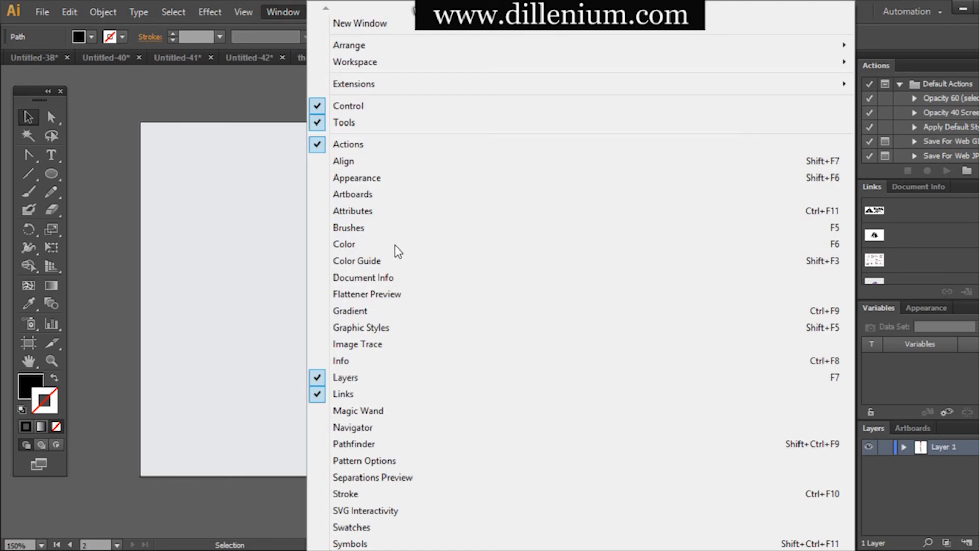
# Step: Save the spike as a new Art Brush with Tints and Shades colorization via the Brushes panel
pyautogui.click(348, 227)
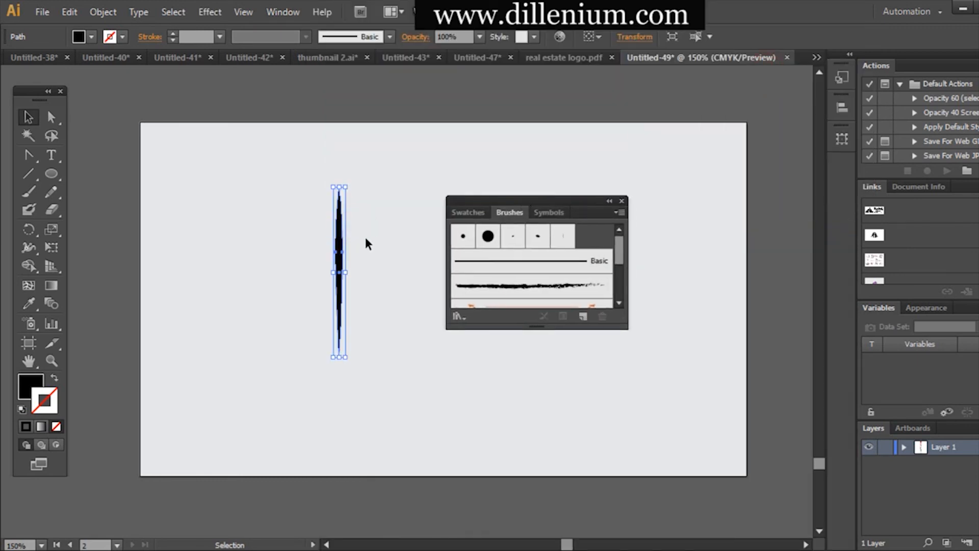
pyautogui.click(582, 316)
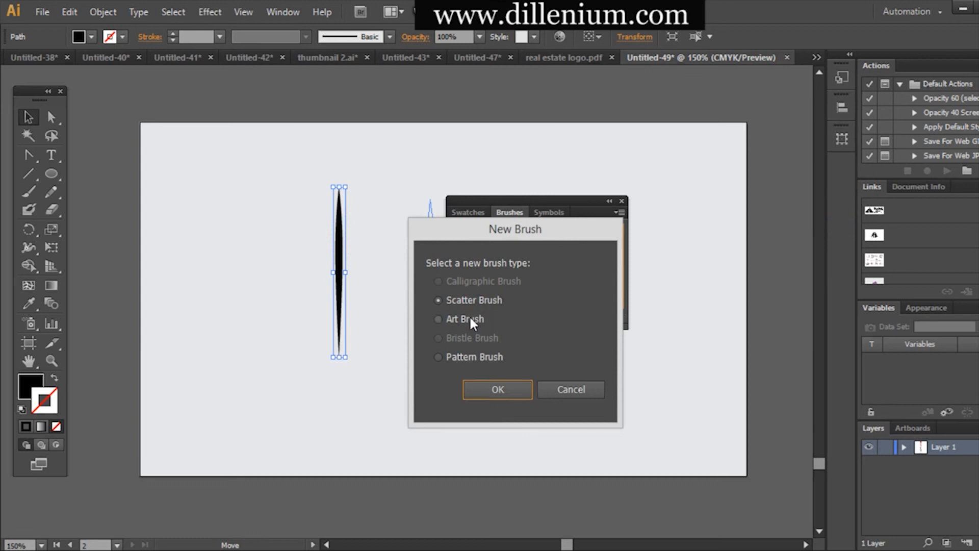
pyautogui.click(496, 389)
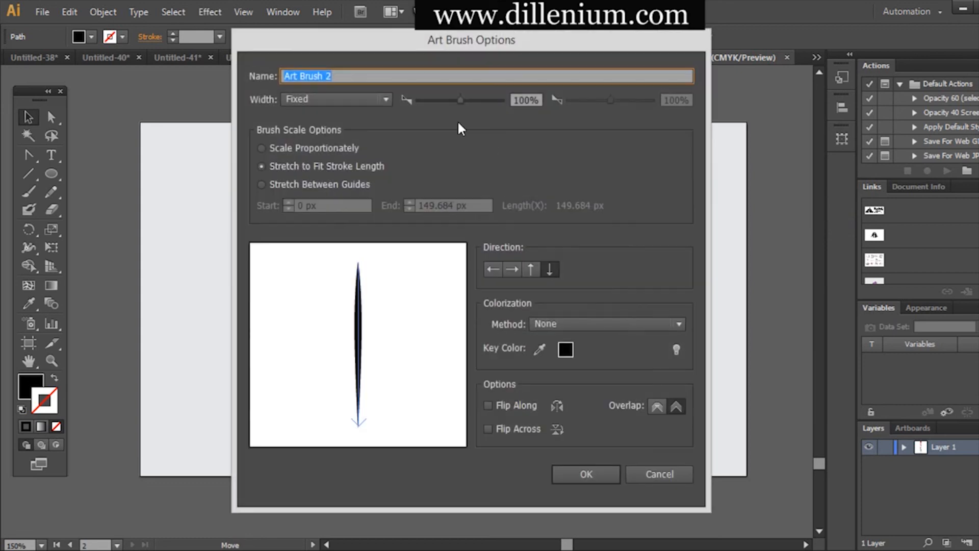
pyautogui.click(677, 323)
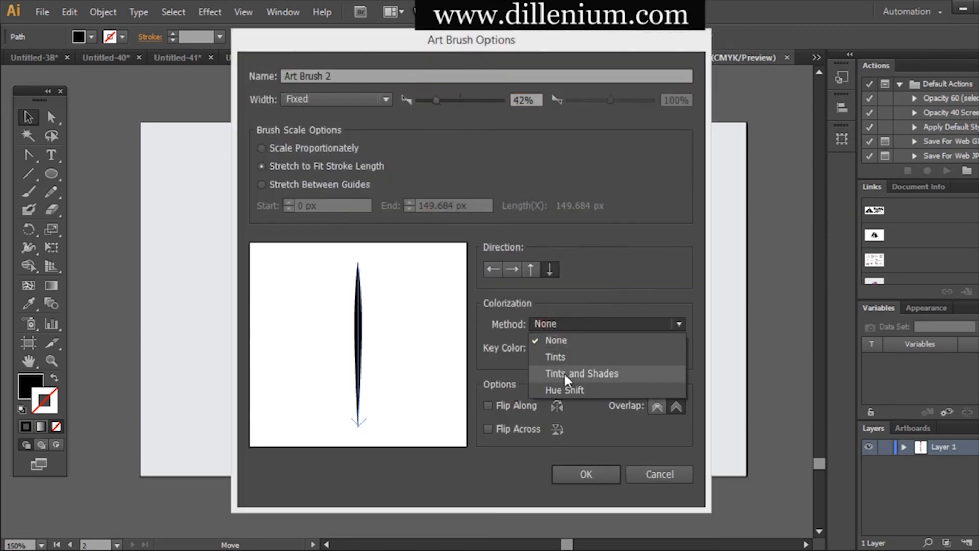
pyautogui.click(584, 474)
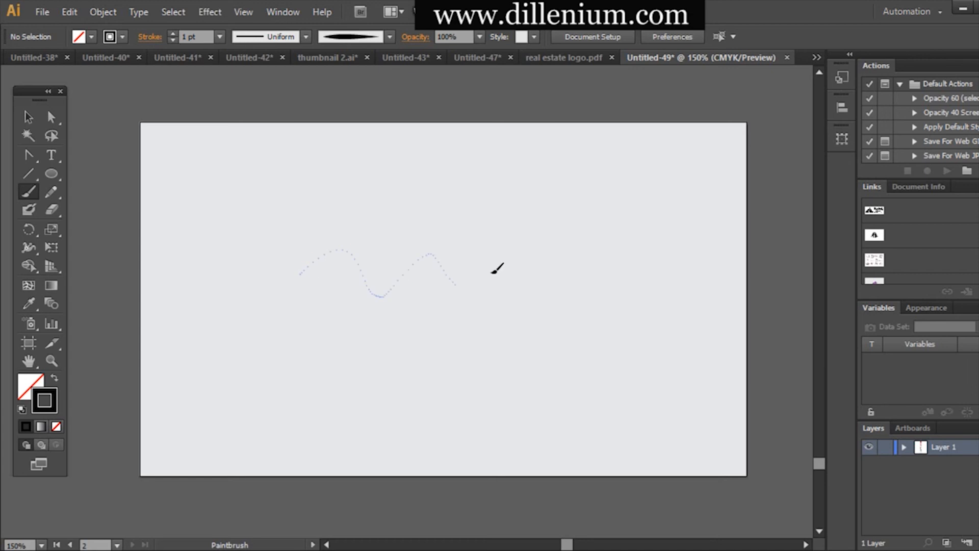
# Step: Select the painted wave stroke and apply the rainbow gradient swatch to it
pyautogui.click(27, 118)
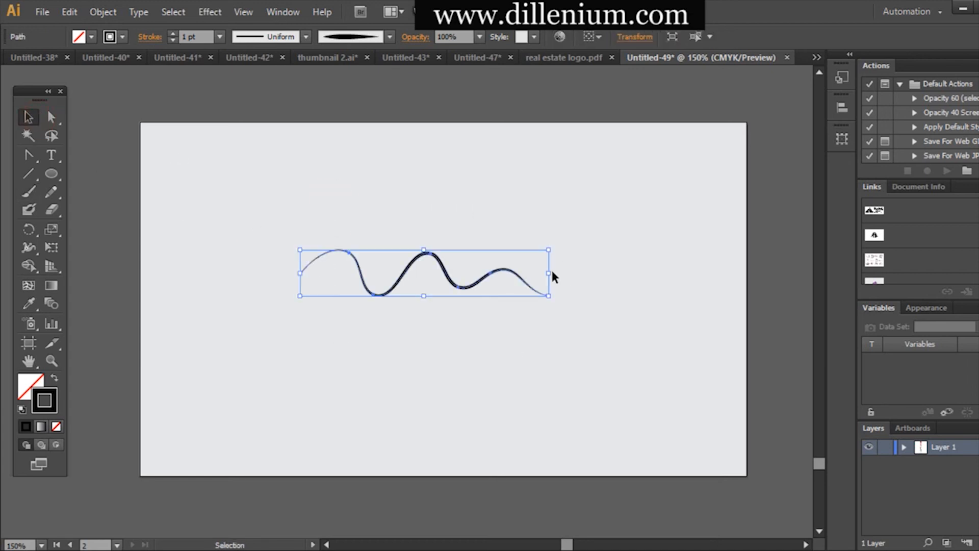
pyautogui.click(523, 302)
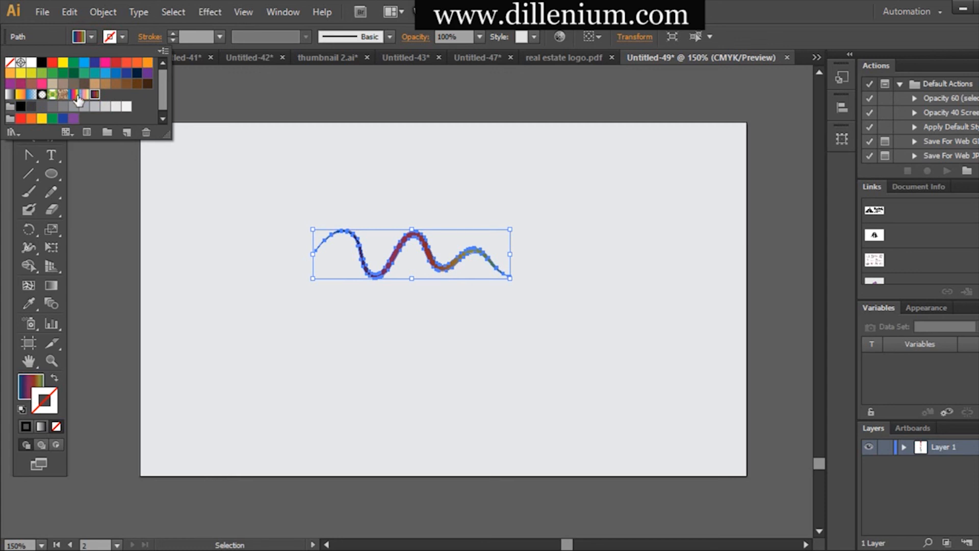
# Step: Preview the rainbow wave deselected, then select it to duplicate a copy below
pyautogui.click(231, 310)
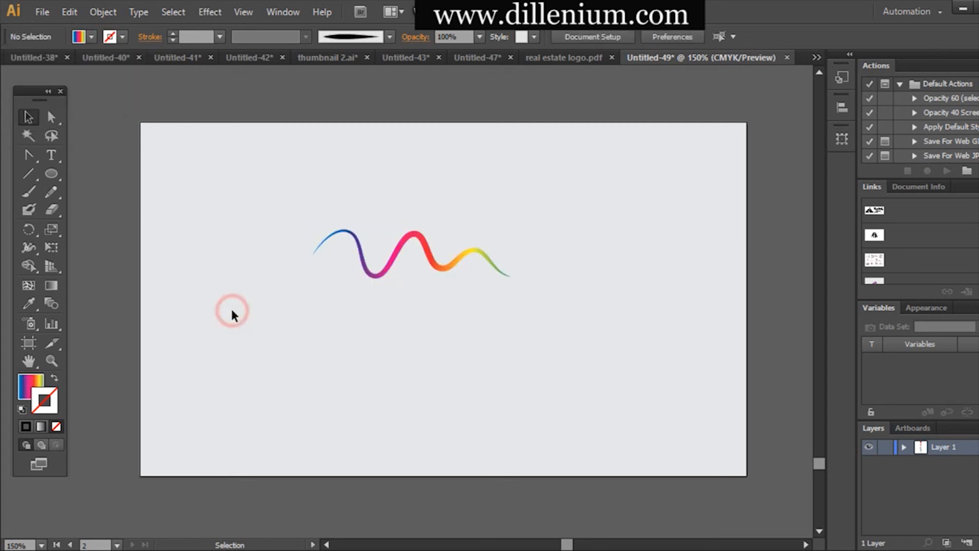
pyautogui.click(430, 259)
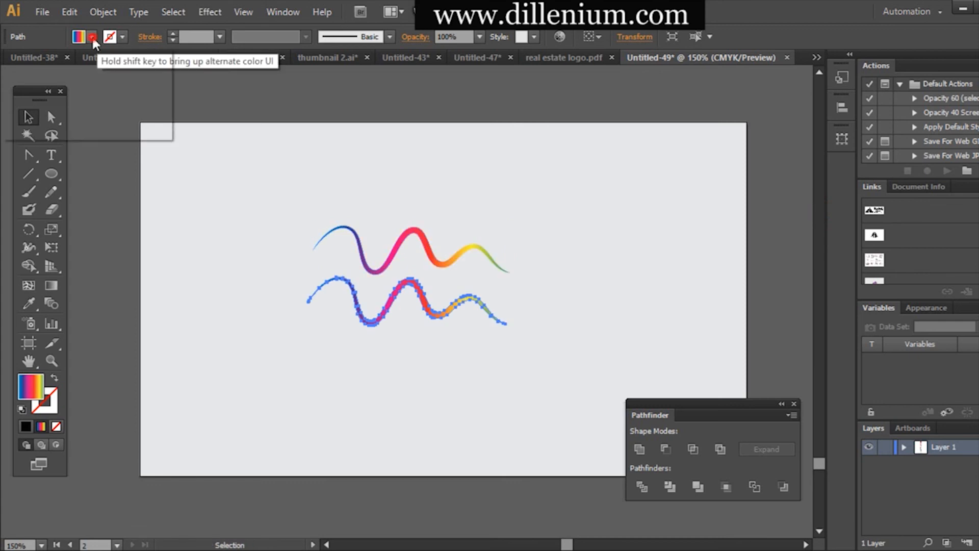
# Step: Fill the wave copy dark gray and move it onto the original rainbow wave
pyautogui.click(77, 36)
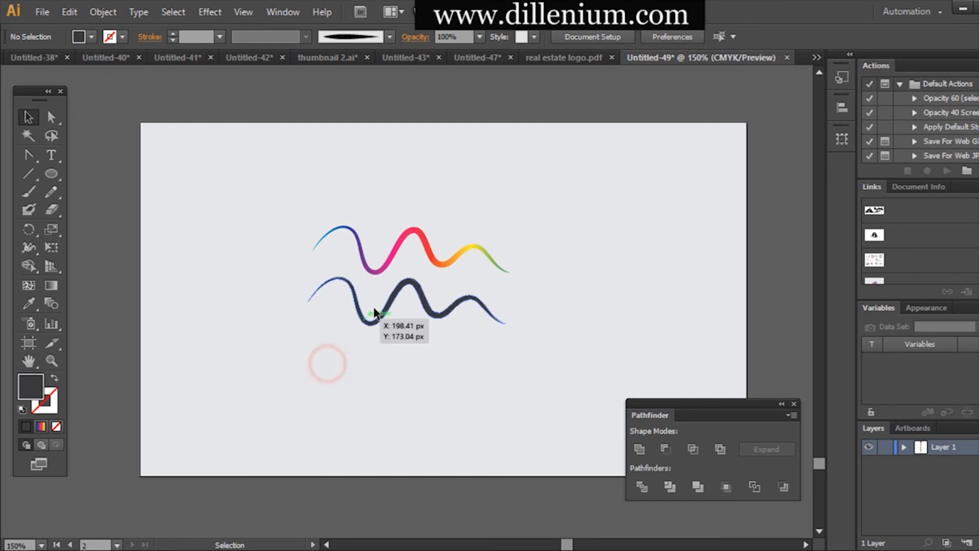
pyautogui.click(382, 308)
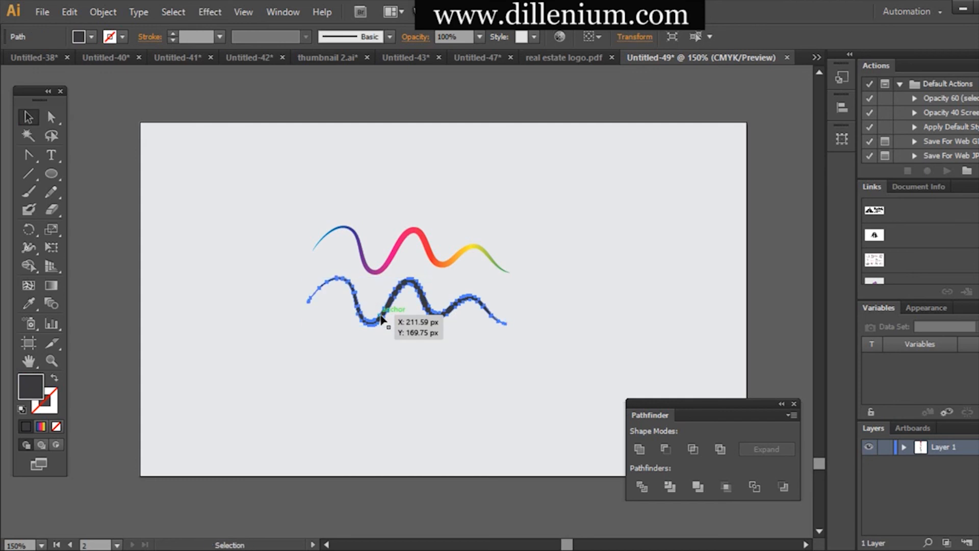
pyautogui.click(480, 365)
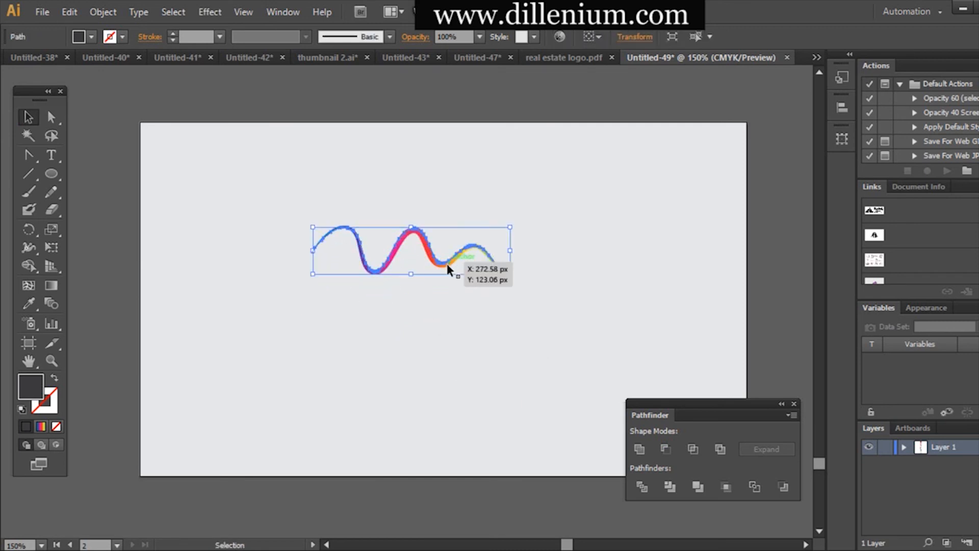
pyautogui.click(51, 155)
pyautogui.write('MXOTE')
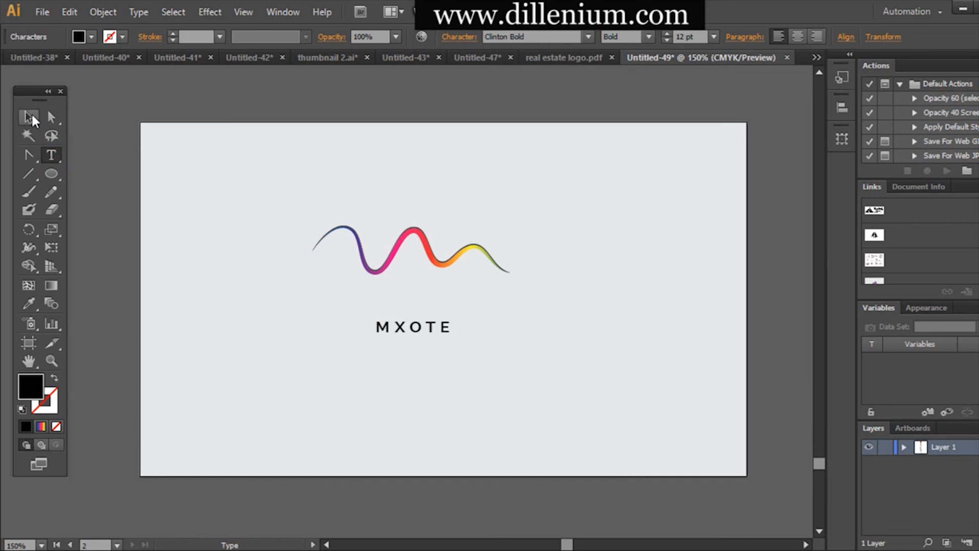
# Step: Color the bold MXOTE lettering under the wave with a red-to-blue gradient
pyautogui.click(412, 326)
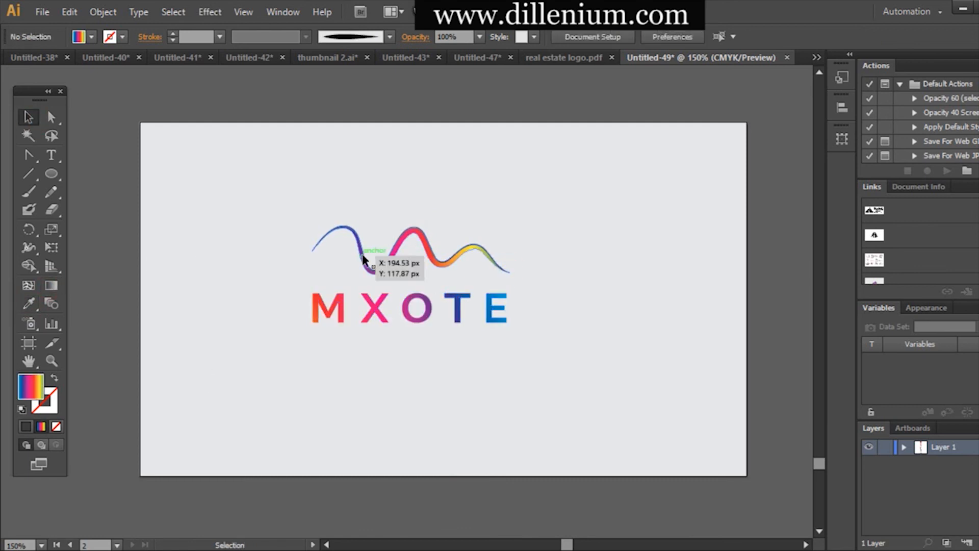
# Step: Select the wave and MXOTE lettering together and scale the logo up on the artboard
pyautogui.click(409, 250)
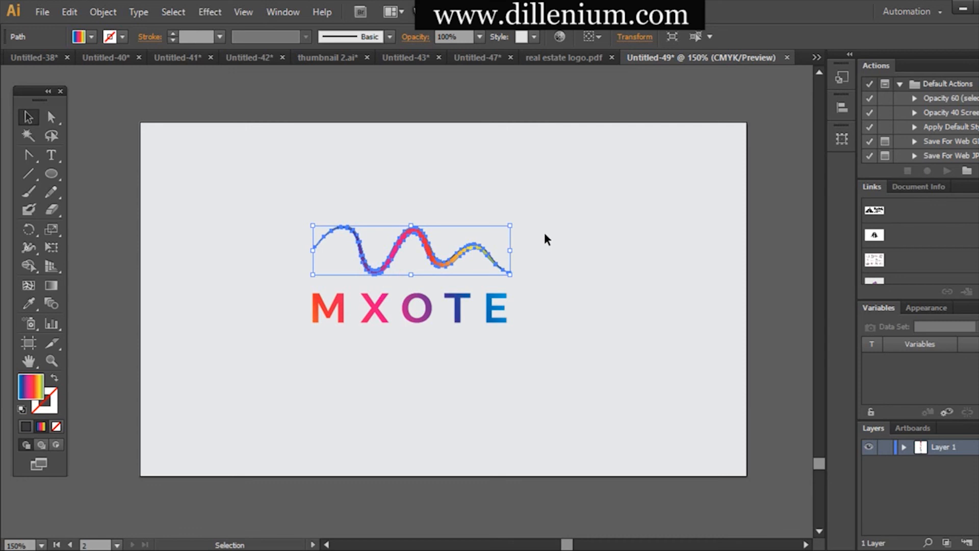
pyautogui.click(447, 412)
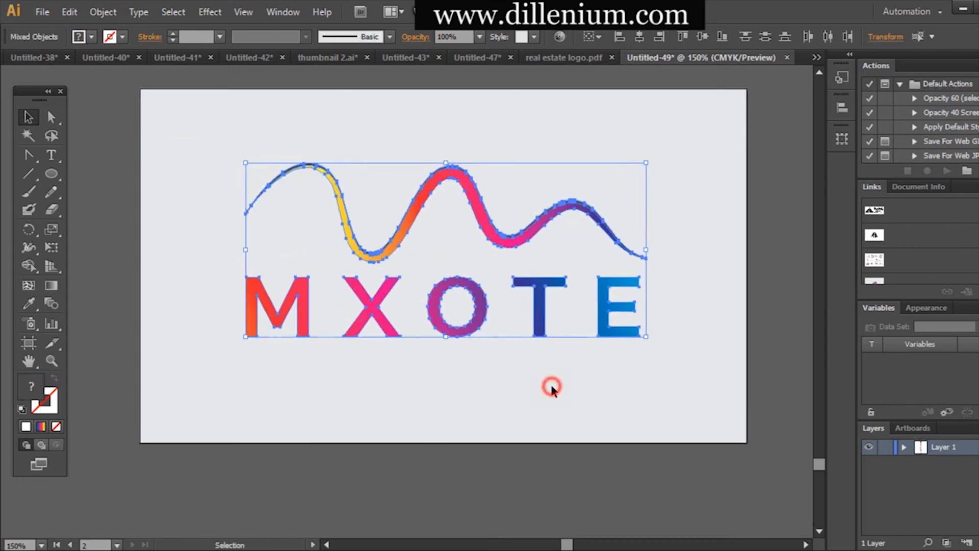
pyautogui.click(50, 155)
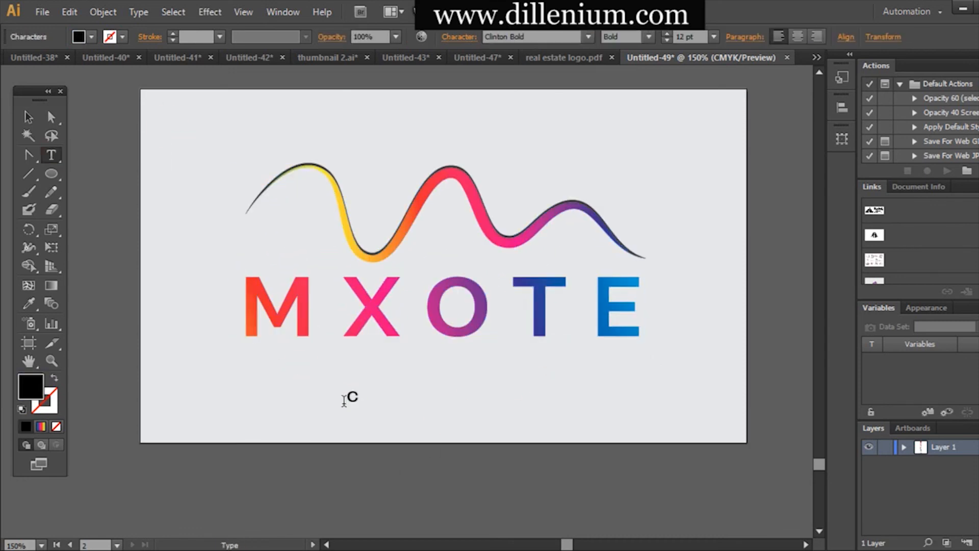